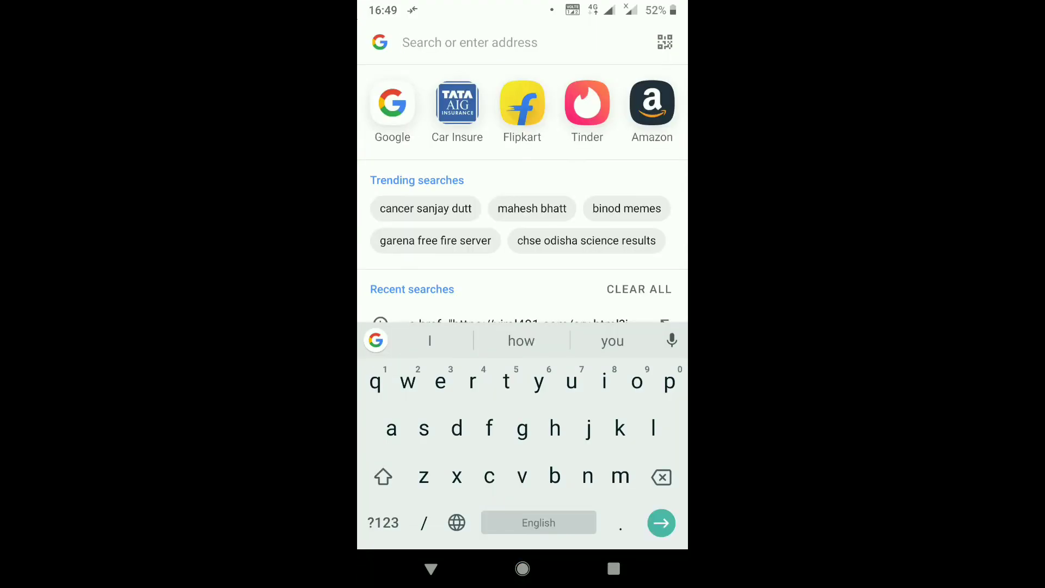
# Run a Google search for 'reddit' from Opera's address bar.
pyautogui.write('eddit')
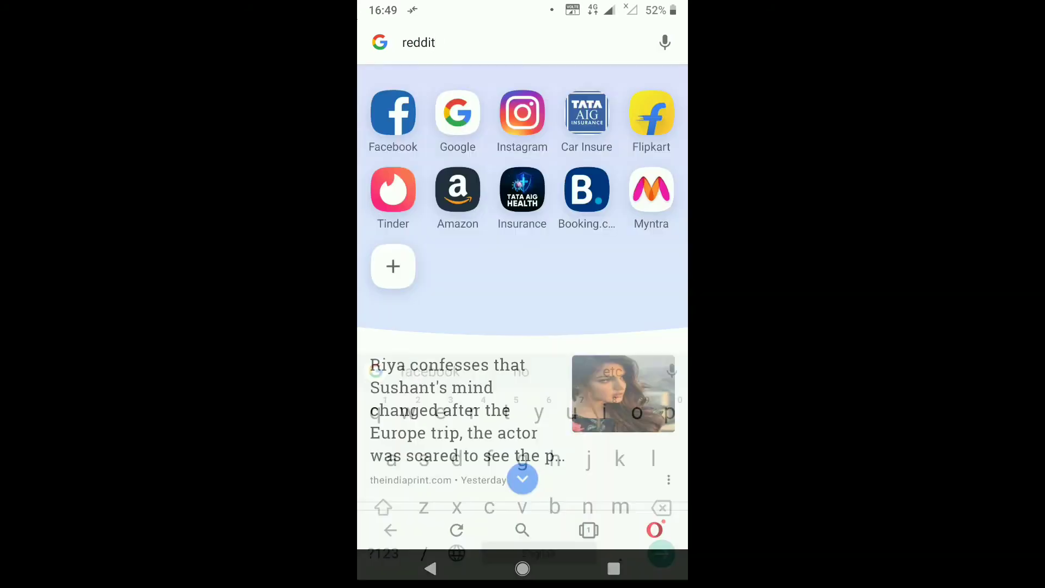
pyautogui.press('Enter')
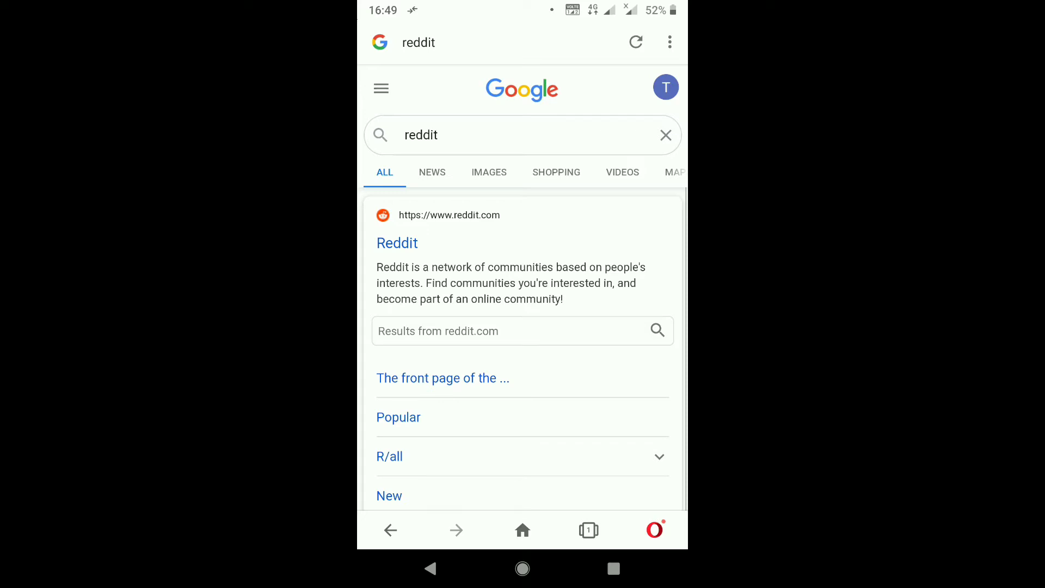
# Open the reddit.com result, keep viewing in the browser, and show Reddit's hamburger menu.
pyautogui.click(398, 243)
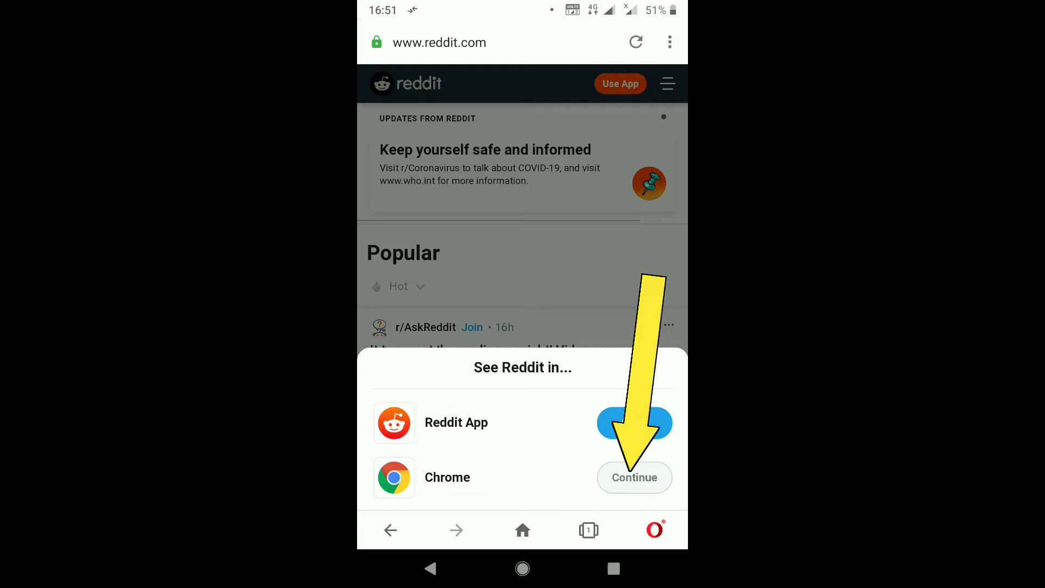
pyautogui.click(633, 477)
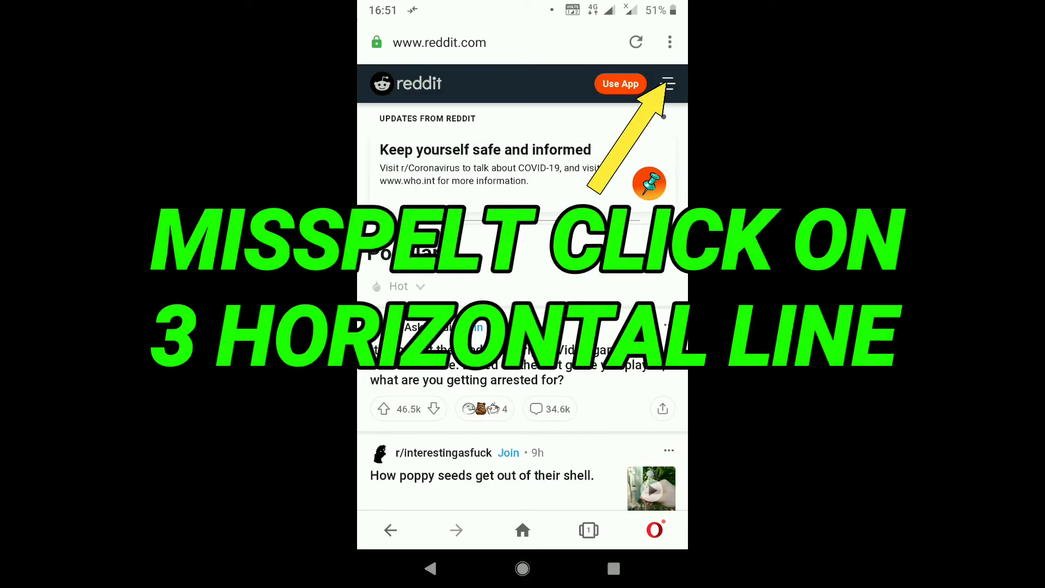
pyautogui.click(668, 84)
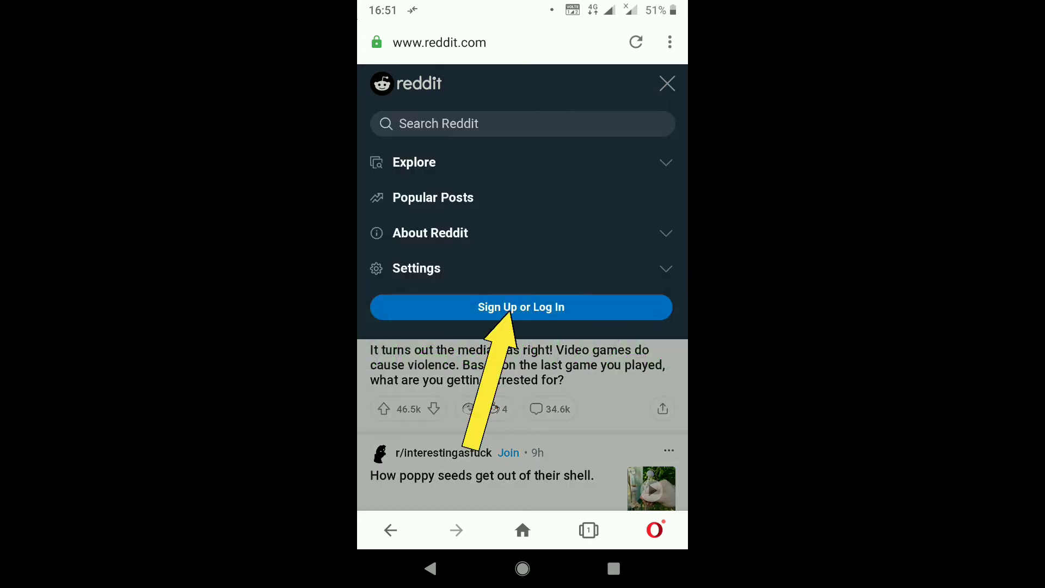
# Start Reddit sign-up and submit an email address to reach the create-password page.
pyautogui.click(522, 307)
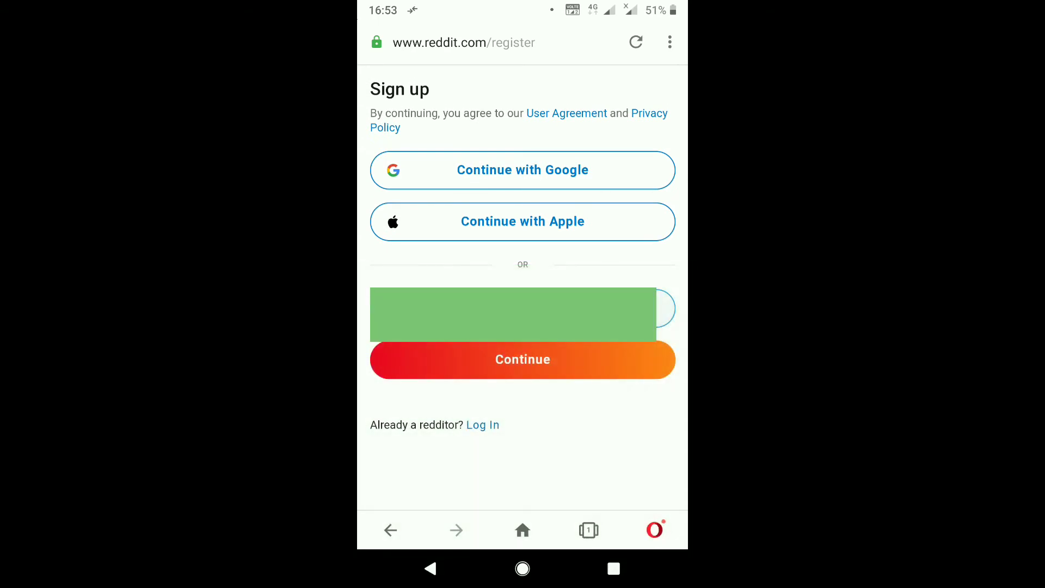
pyautogui.click(522, 359)
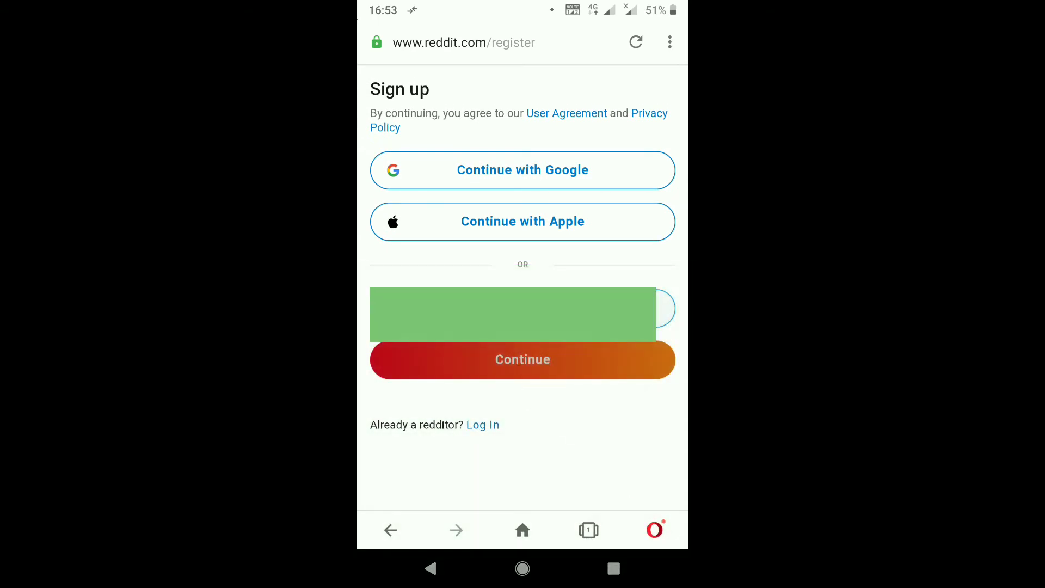
pyautogui.click(523, 360)
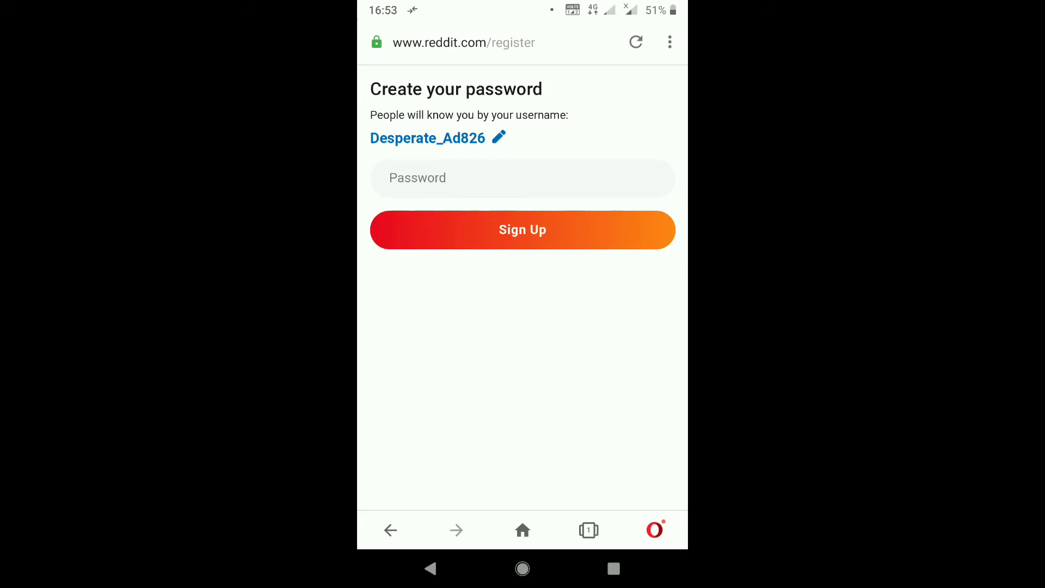
# Replace the suggested username with a custom one and tick I'm not a robot.
pyautogui.click(499, 138)
pyautogui.write('howtointernet_5')
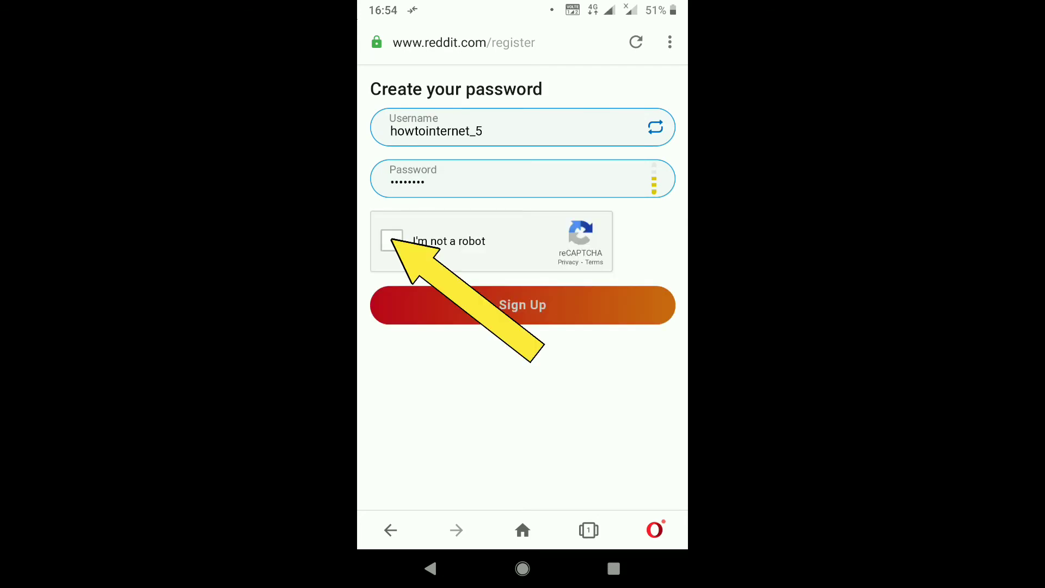
pyautogui.click(392, 240)
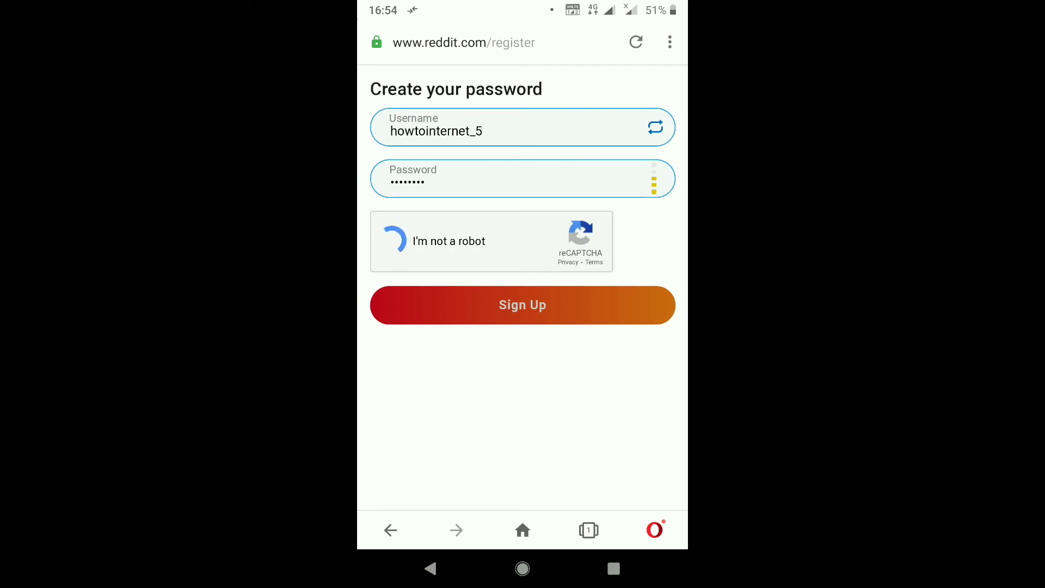
pyautogui.click(394, 241)
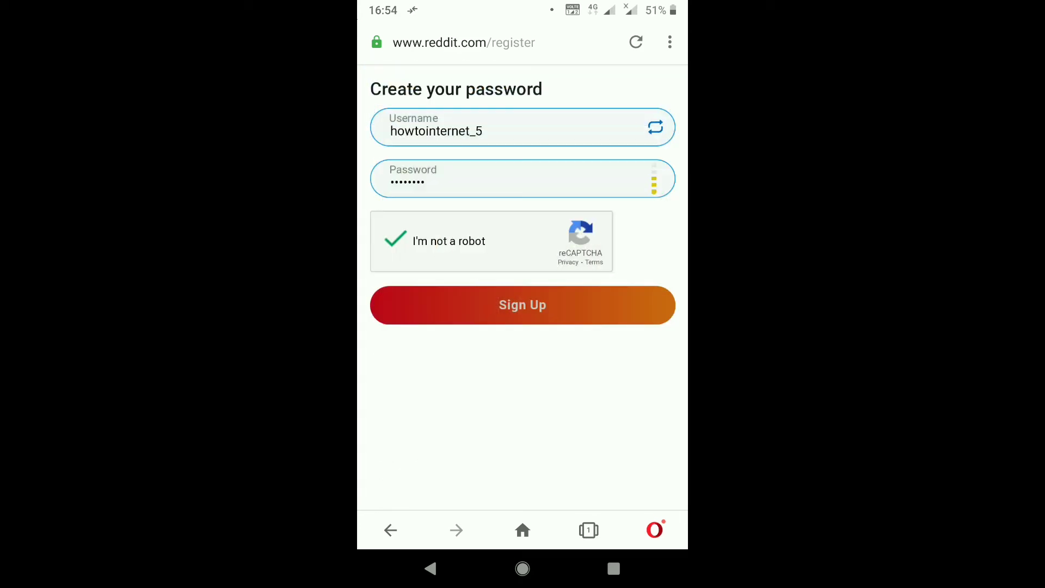
# Submit the sign-up form to create the account and reach the welcome feed.
pyautogui.click(522, 305)
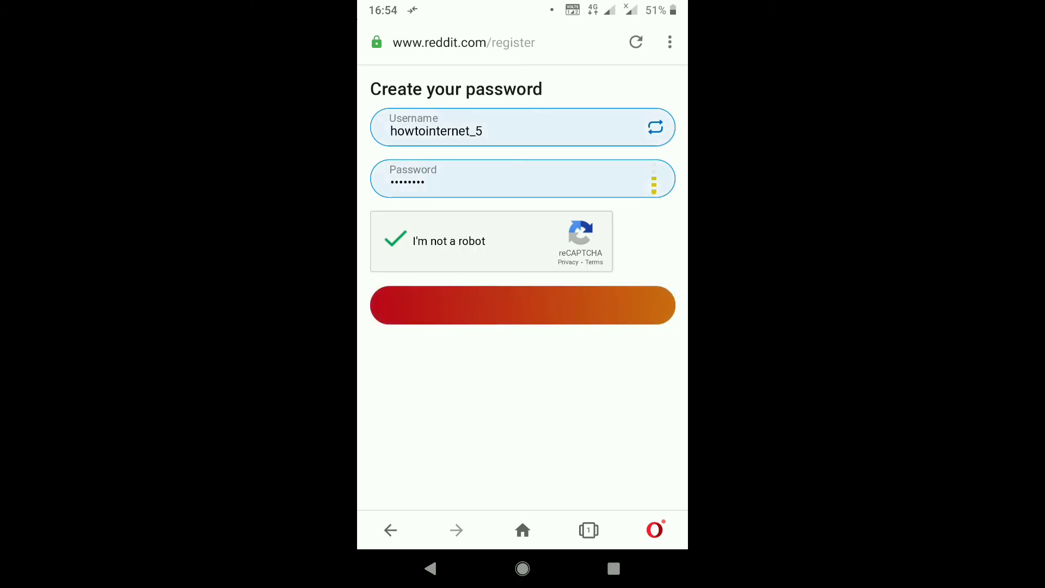
pyautogui.click(523, 306)
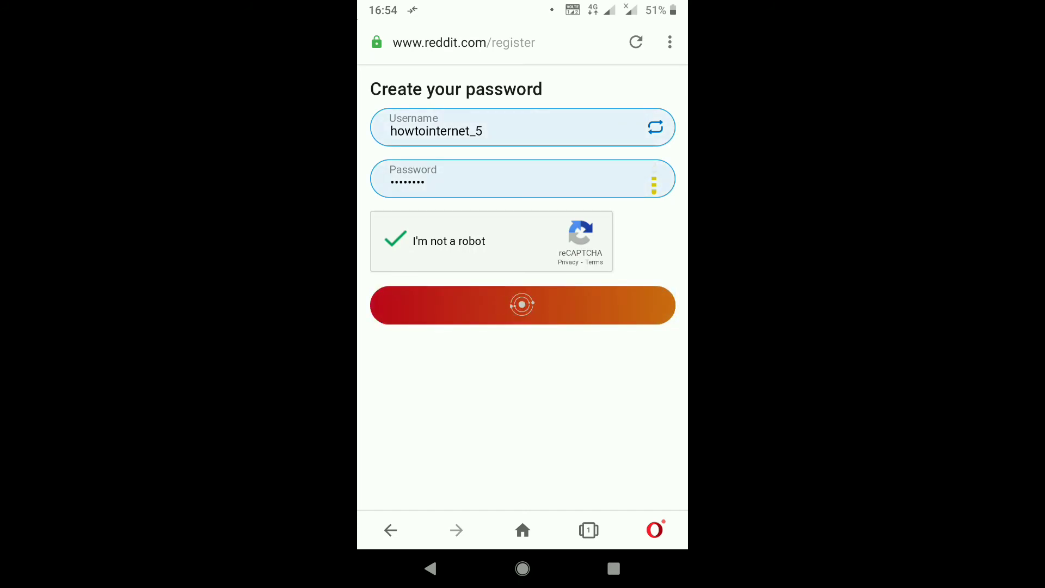
pyautogui.click(523, 305)
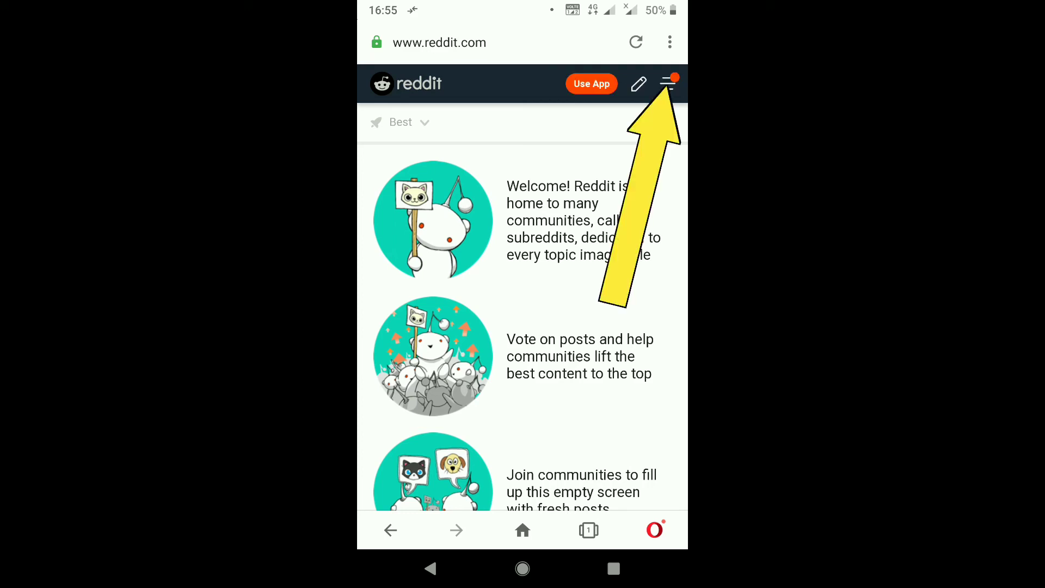
# Open the hamburger menu on the welcome page to show the new username, inbox and communities.
pyautogui.click(669, 83)
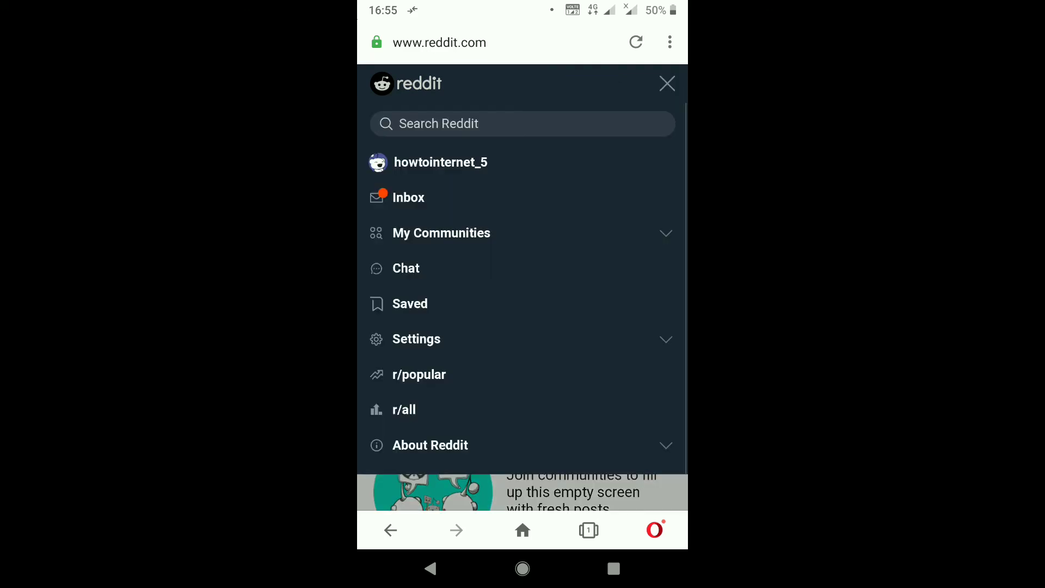